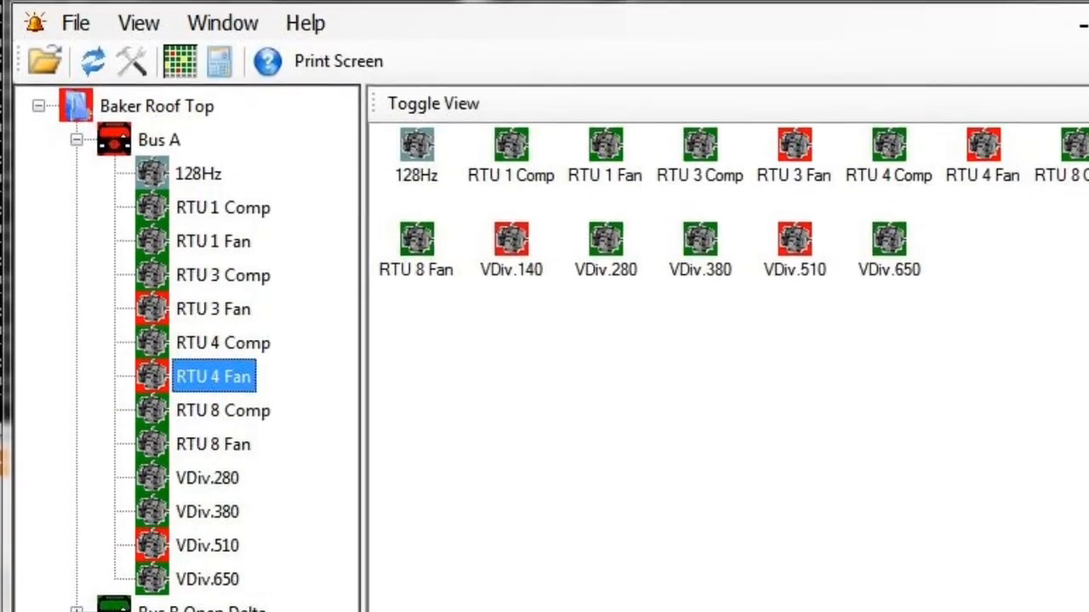
Step: Show the RTU 4 Fan results spectrum from the Bus A device tree
double_click(214, 376)
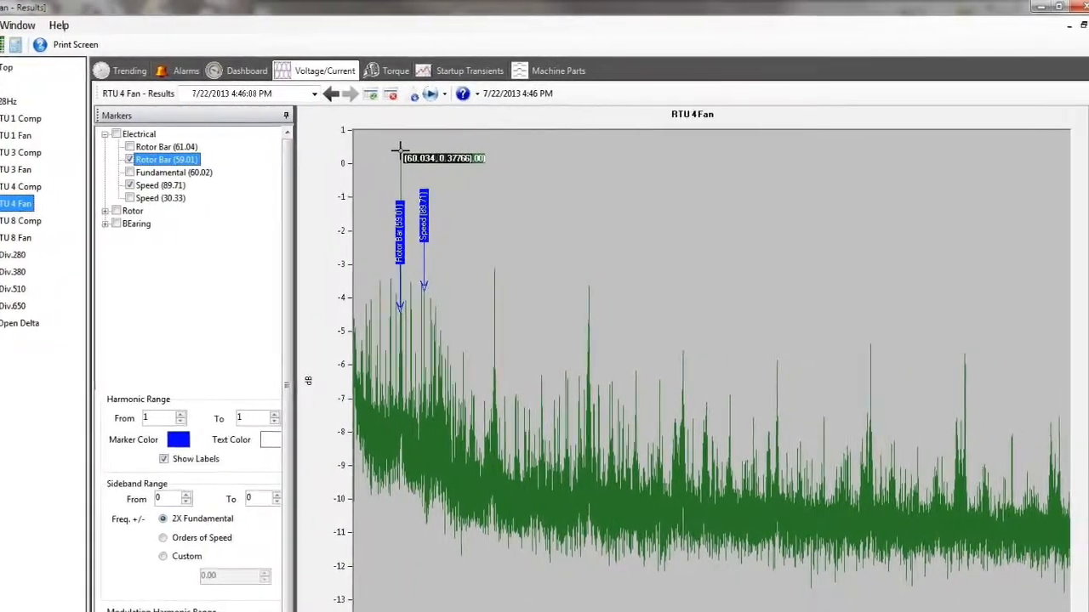
Step: View the RTU 4 Fan unbalance trend, then its three-phase voltage and current waveforms
left_click(88, 69)
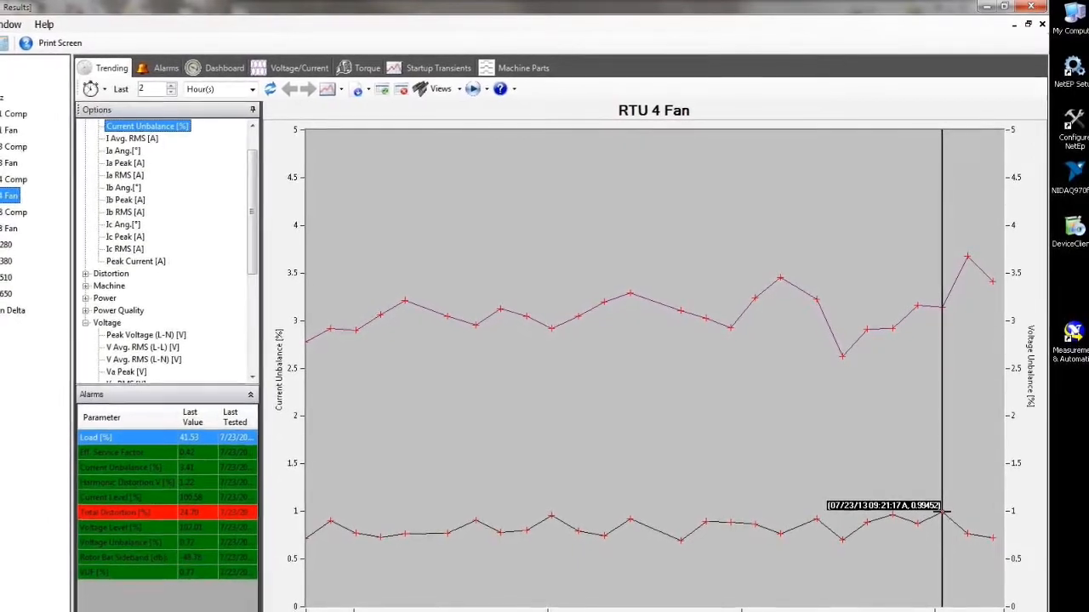
left_click(300, 68)
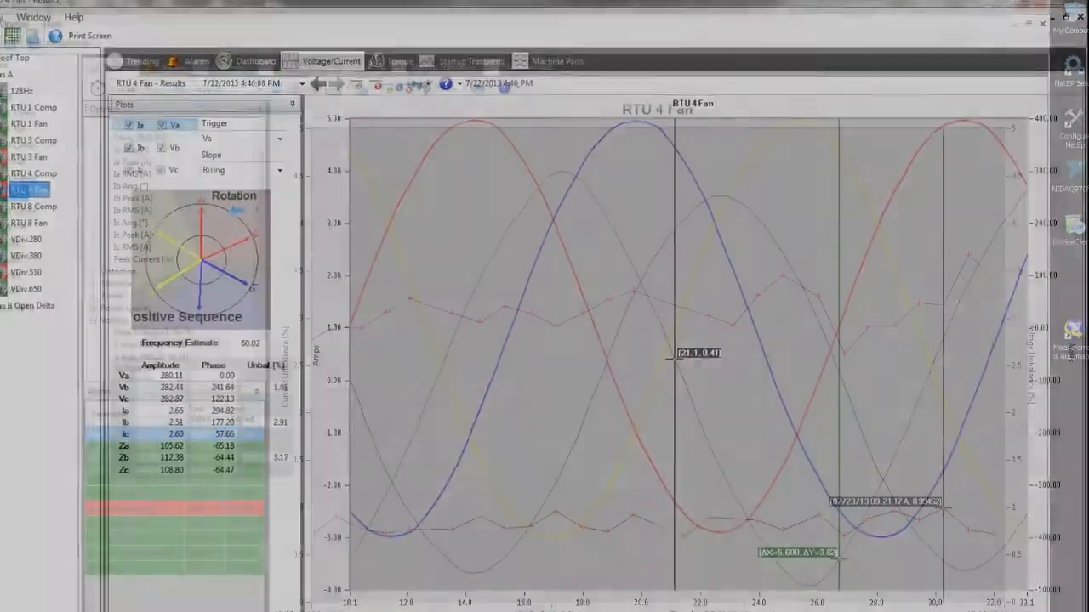